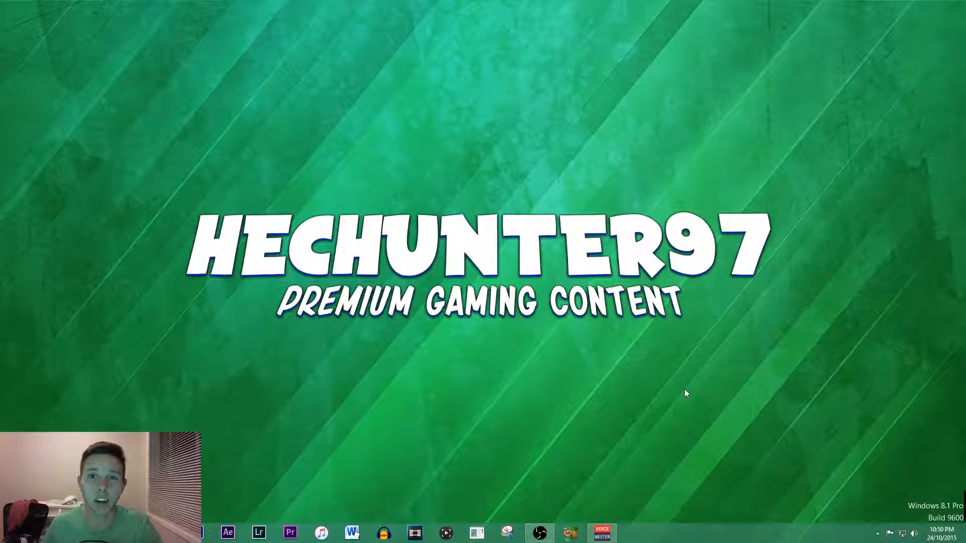
Launch OBS Classic from the taskbar so the Tutorial scene and live preview appear.
click(538, 532)
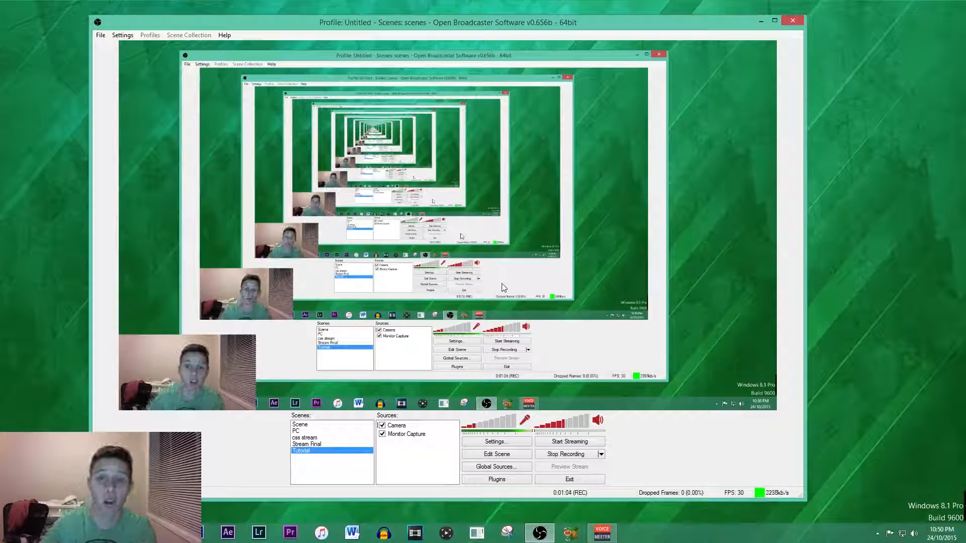
mouse_move(497, 286)
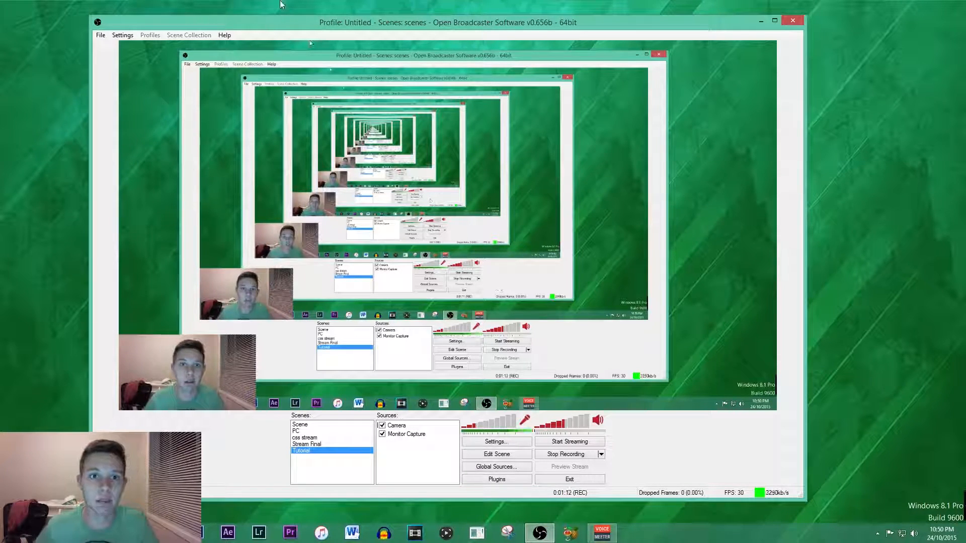
Show the Encoding settings: x264, CBR, max bitrate 3000 and buffer size 3000.
click(123, 35)
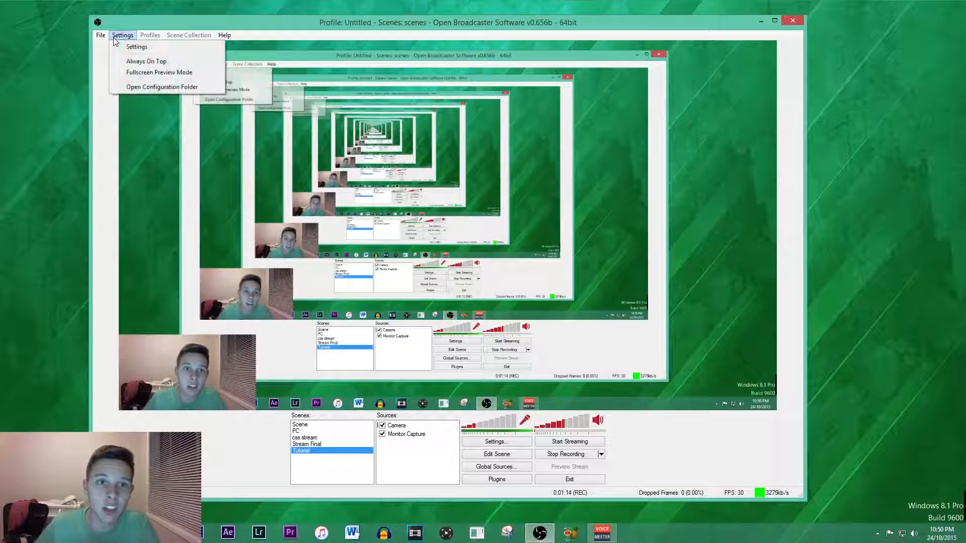
click(136, 47)
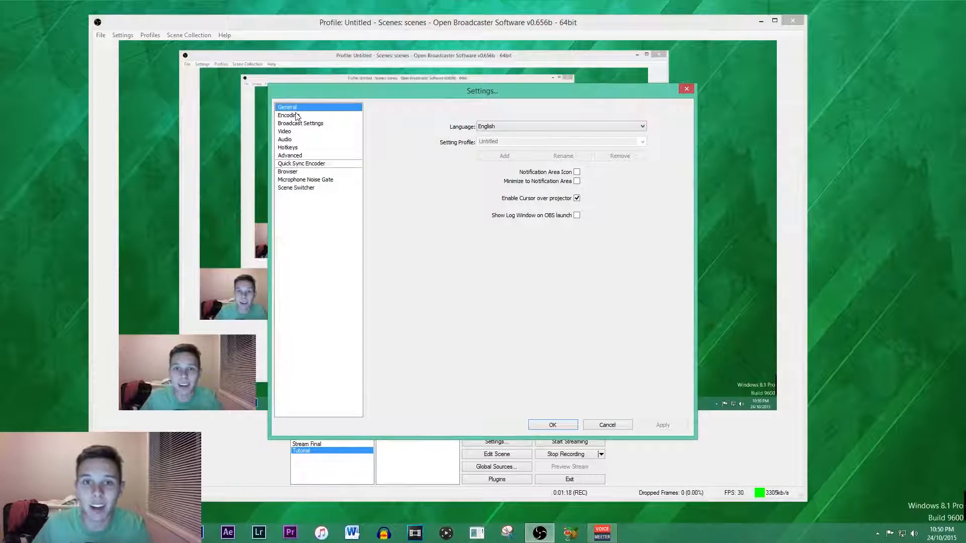
click(288, 115)
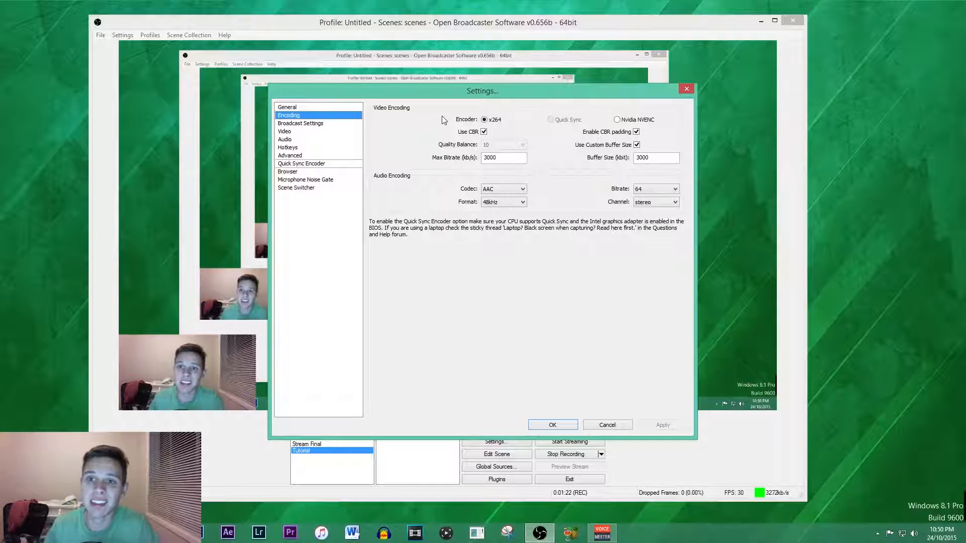
mouse_move(498, 127)
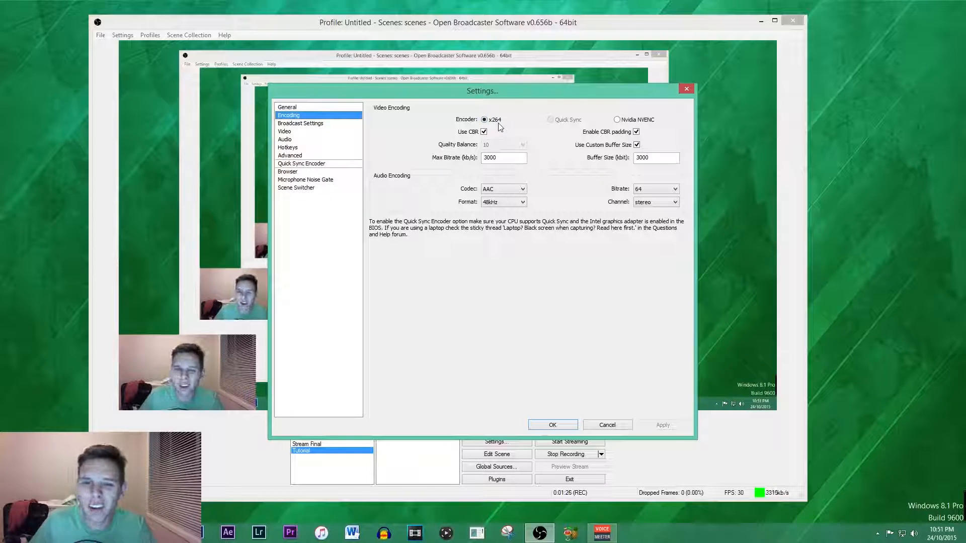
mouse_move(628, 129)
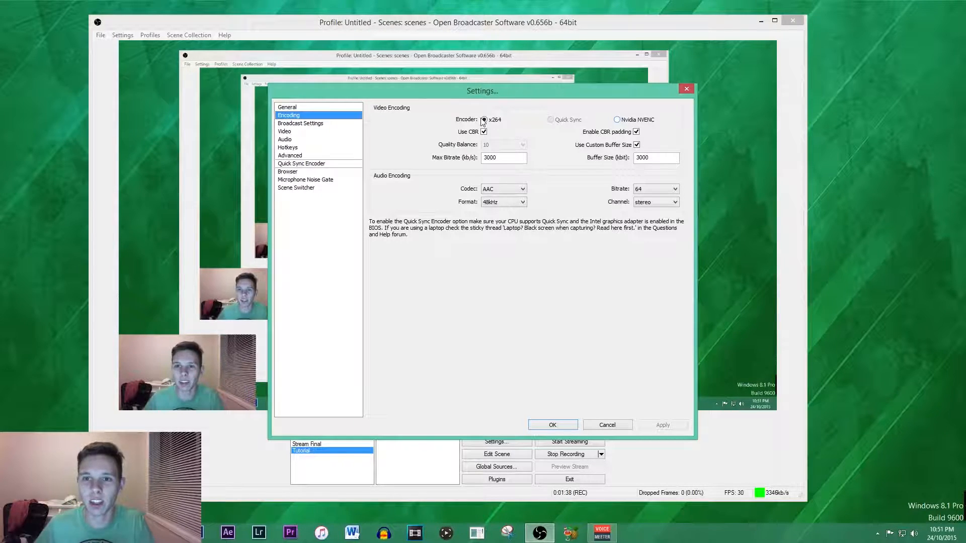
mouse_move(536, 127)
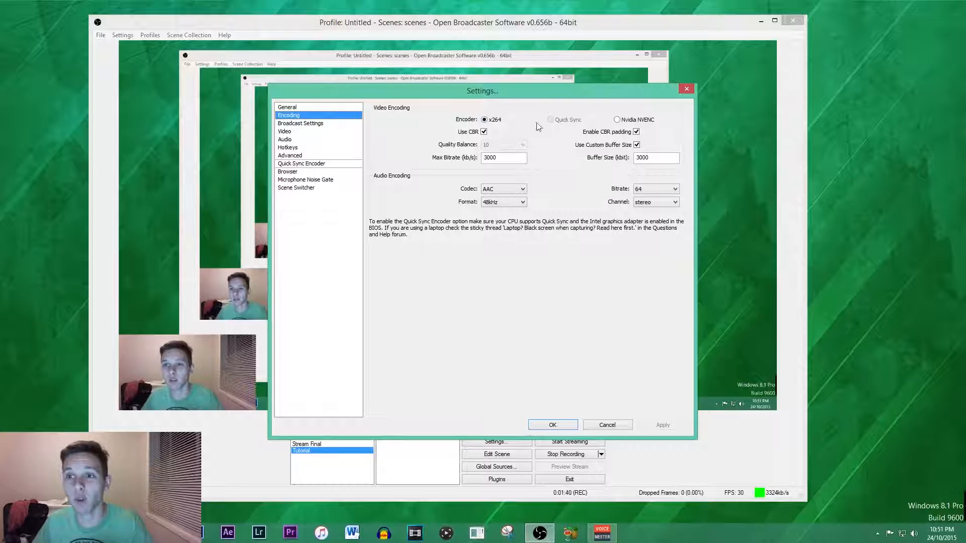
mouse_move(499, 127)
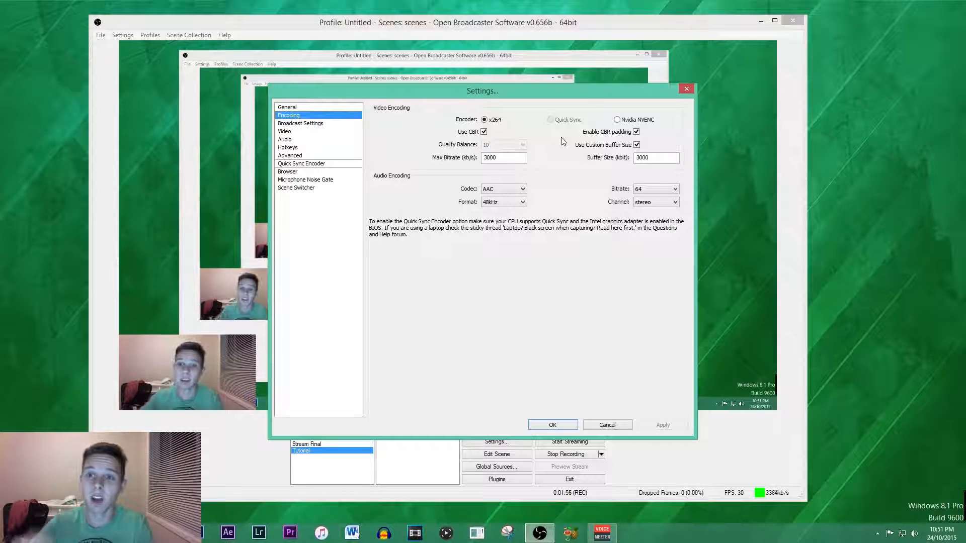
mouse_move(504, 140)
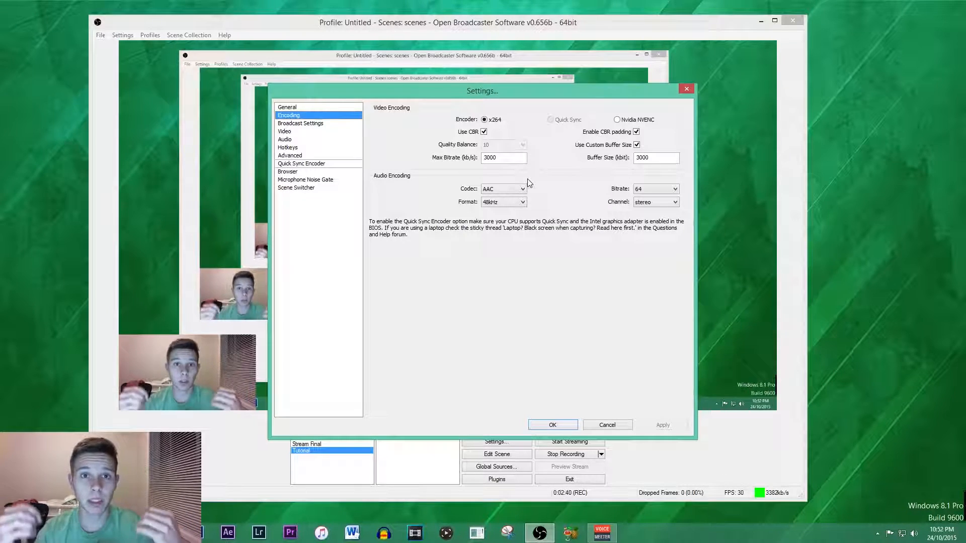
mouse_move(533, 162)
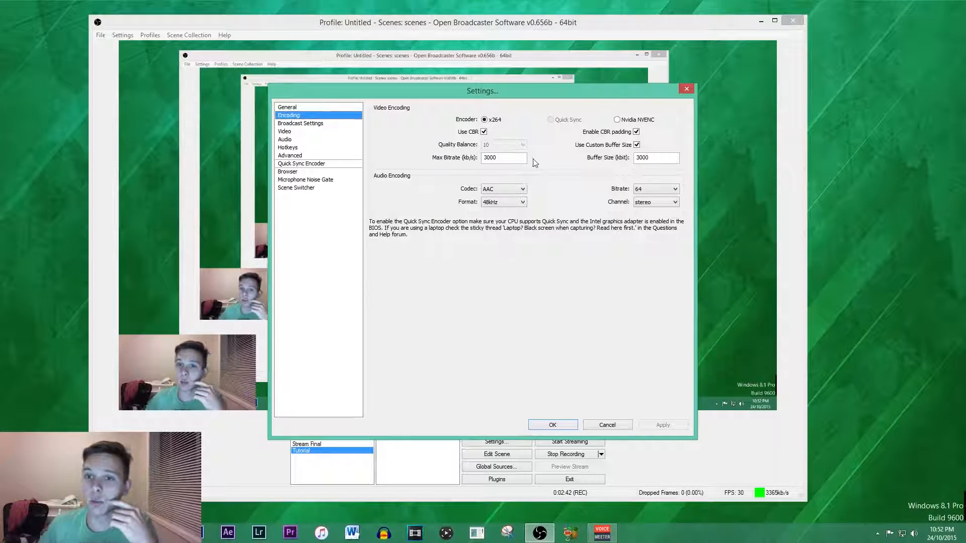
mouse_move(655, 157)
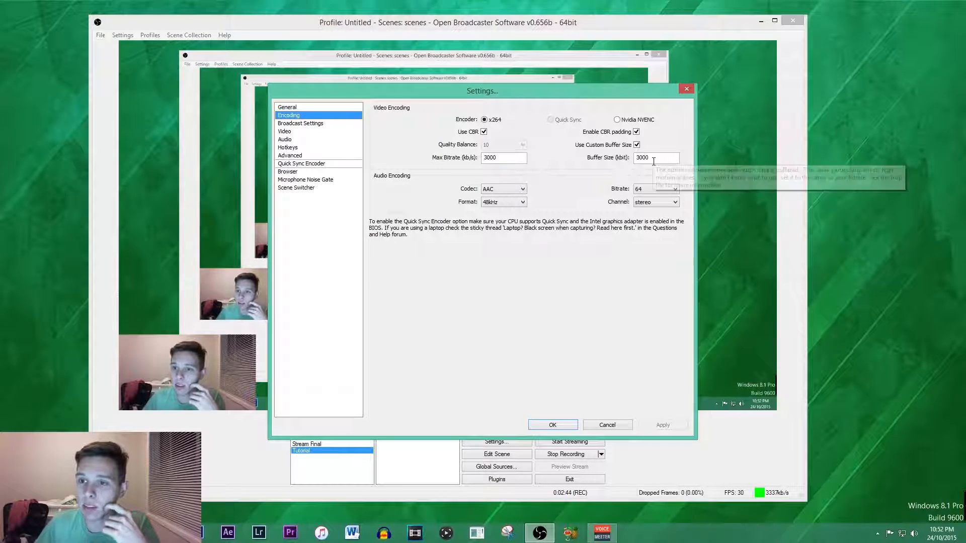
mouse_move(554, 204)
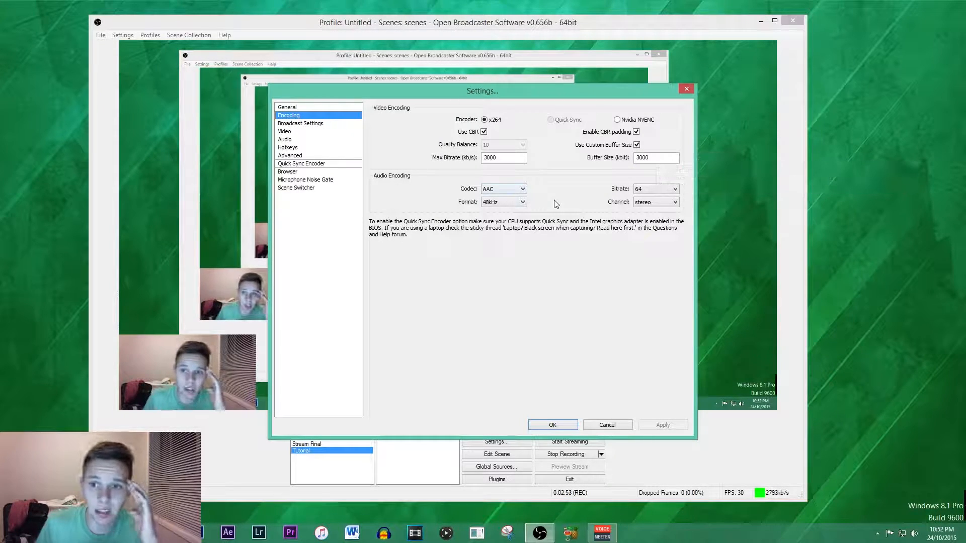
mouse_move(594, 195)
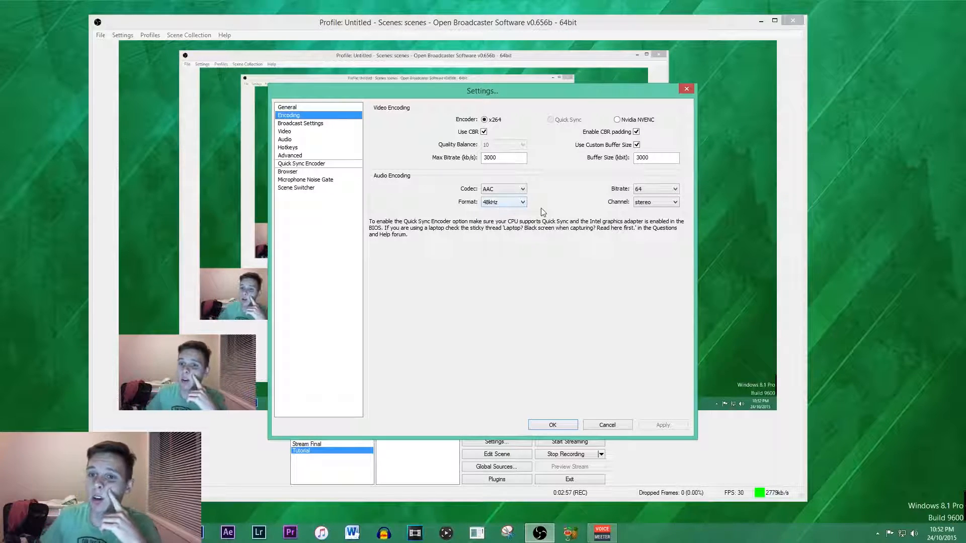
mouse_move(364, 203)
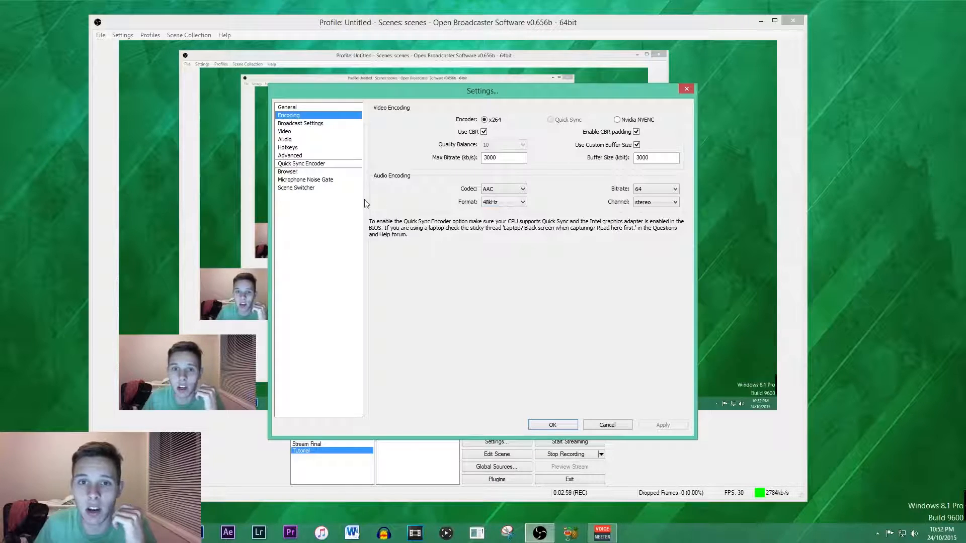
Review Broadcast Settings, then show the Video page with 1920x1080 base resolution at 30 FPS.
click(300, 123)
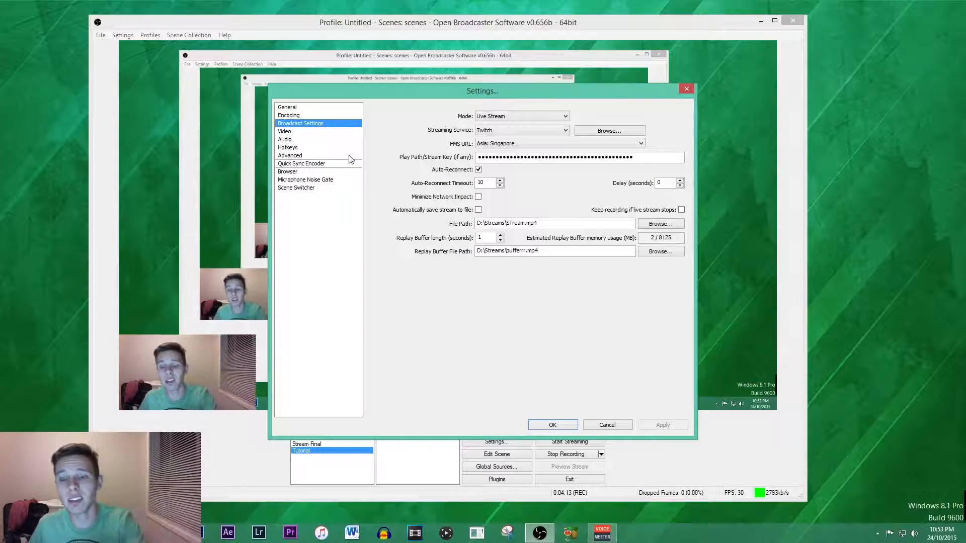
click(284, 131)
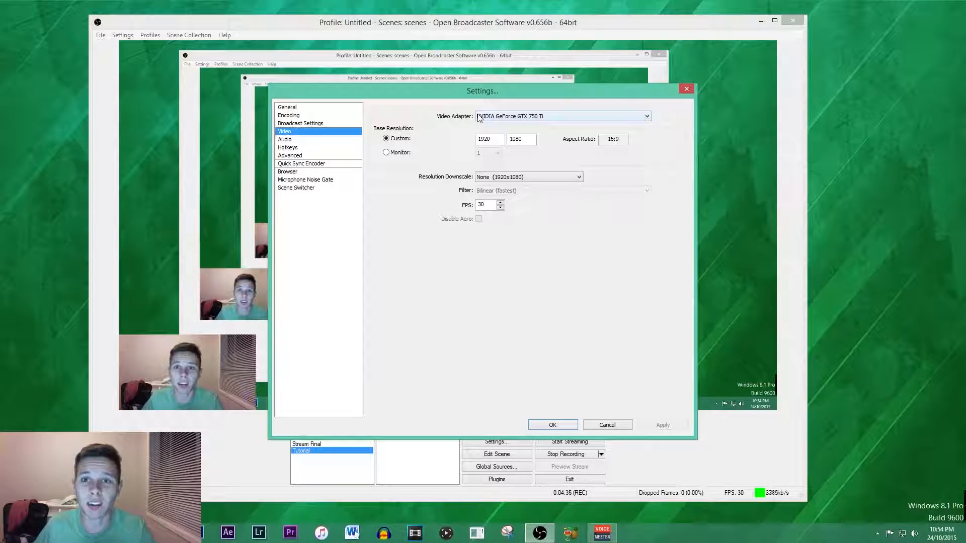
click(646, 116)
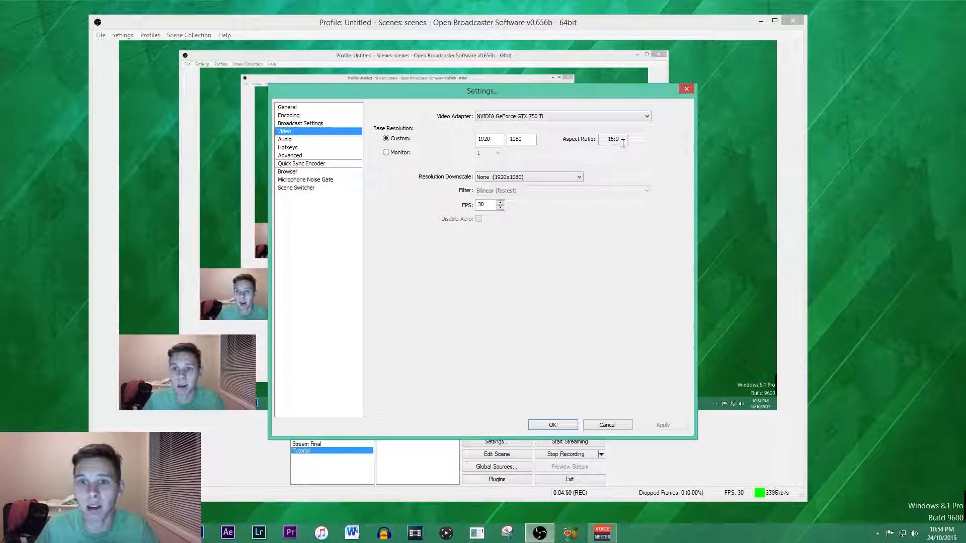
mouse_move(411, 177)
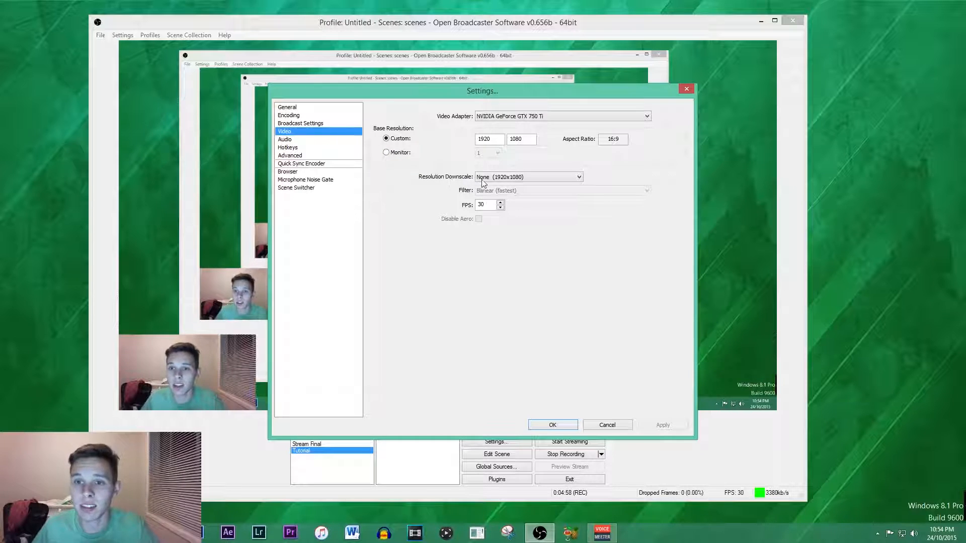
mouse_move(484, 179)
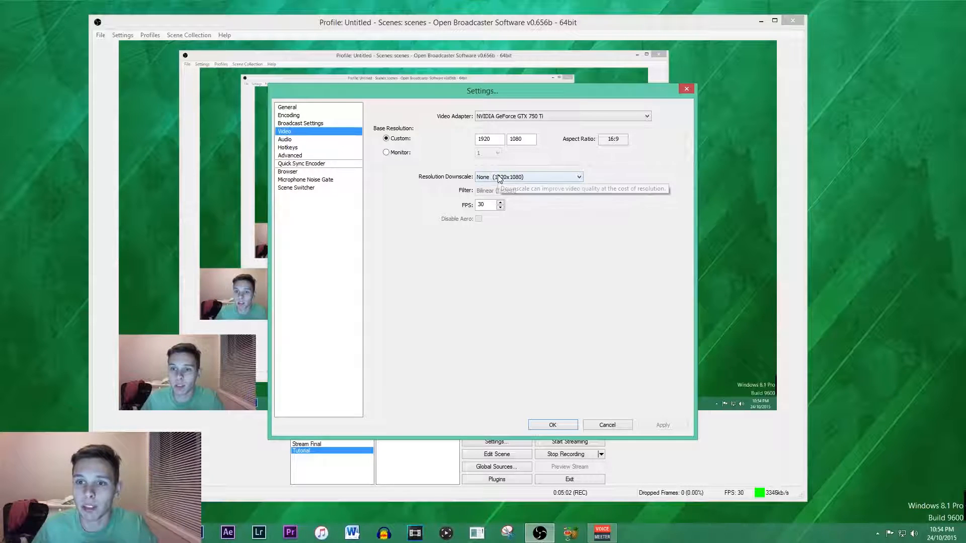
mouse_move(493, 205)
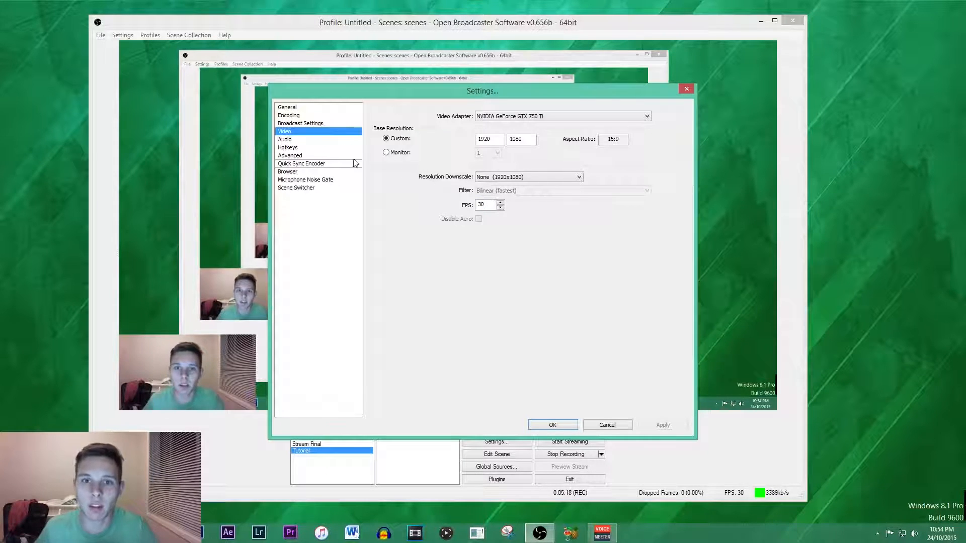
click(285, 138)
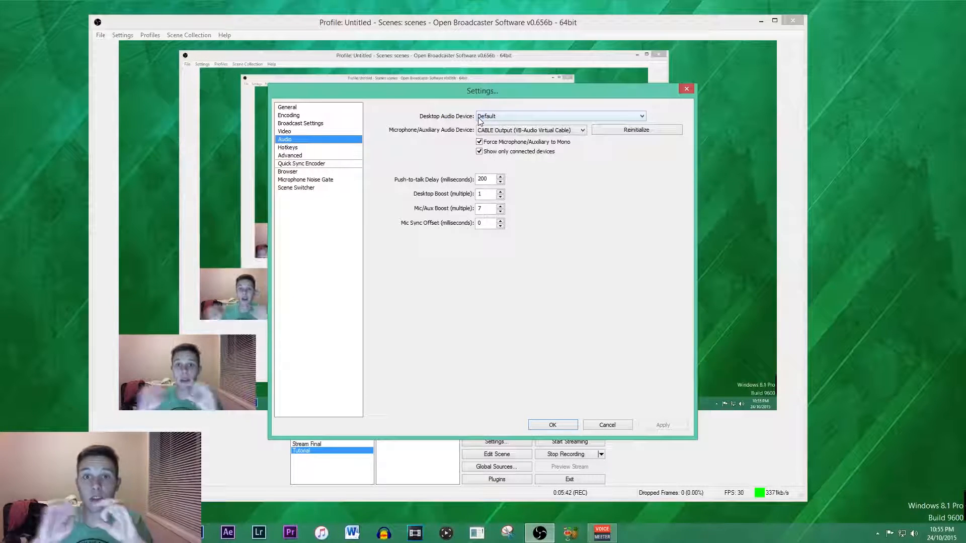
mouse_move(429, 138)
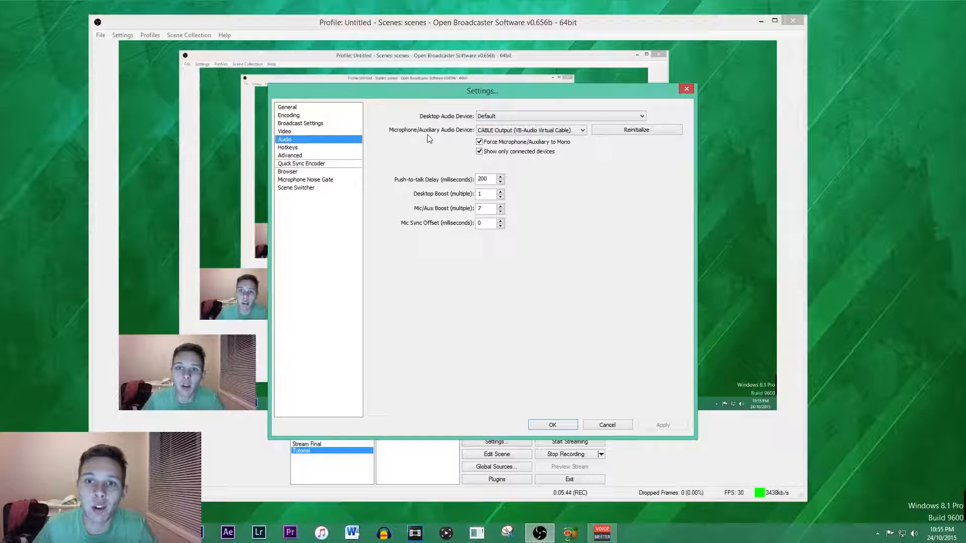
mouse_move(463, 138)
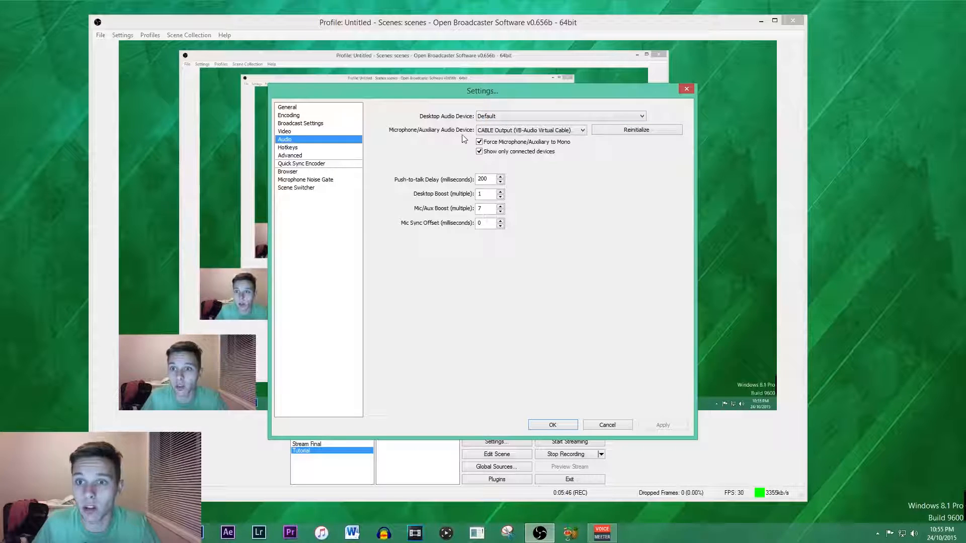
mouse_move(513, 178)
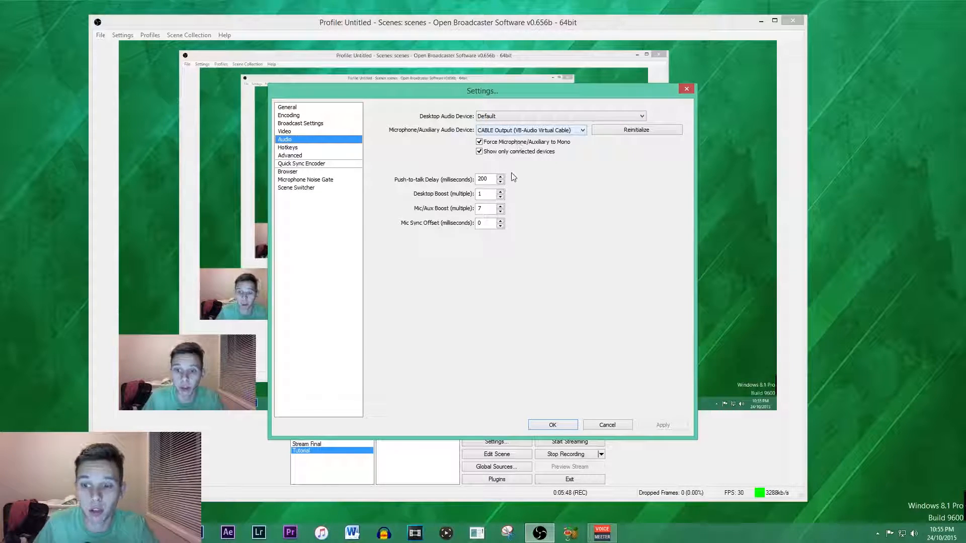
mouse_move(534, 232)
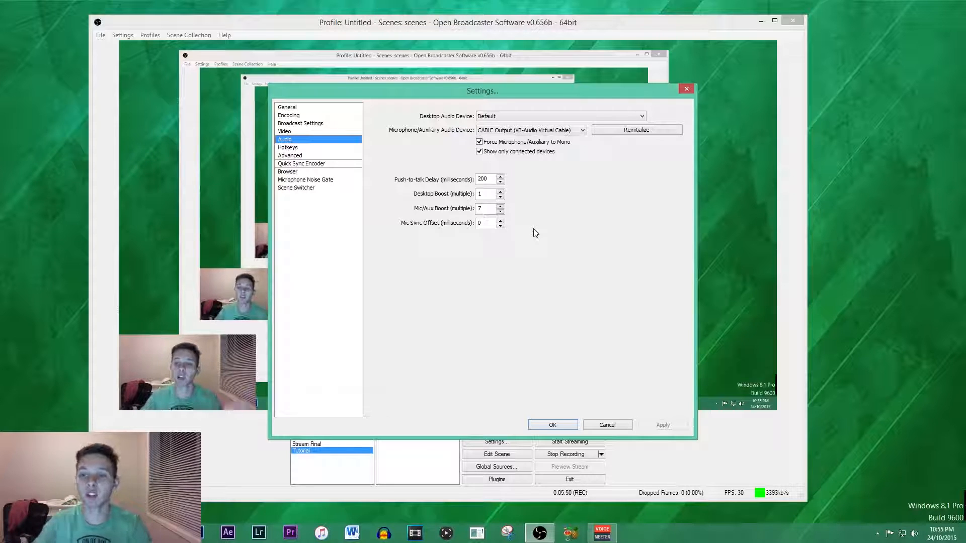
mouse_move(583, 334)
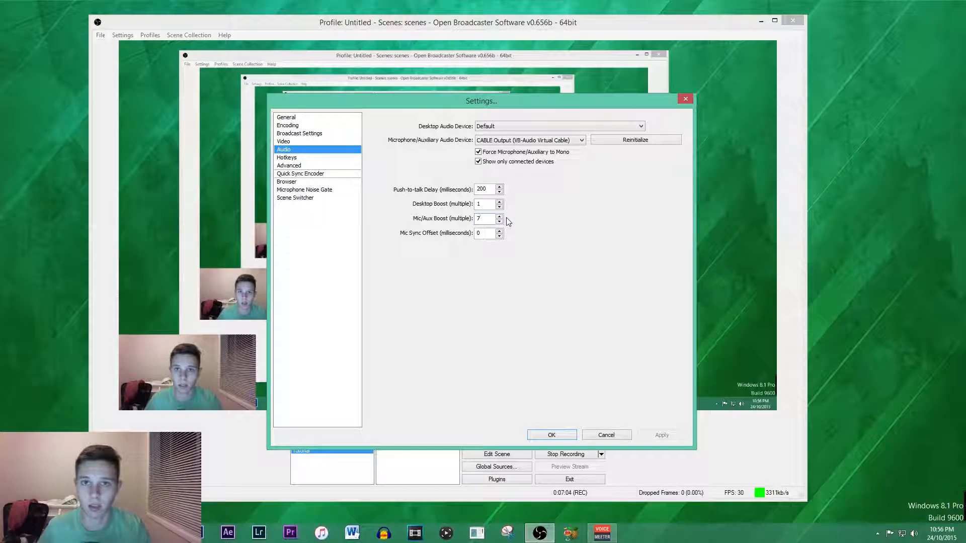
Review the hotkey assignments, then show the Advanced page with the veryfast x264 preset.
click(286, 157)
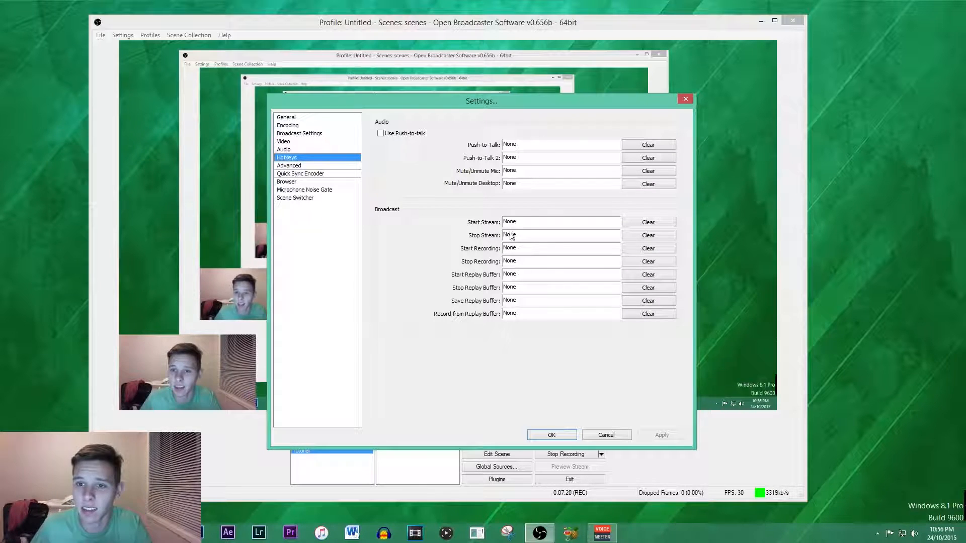
mouse_move(472, 180)
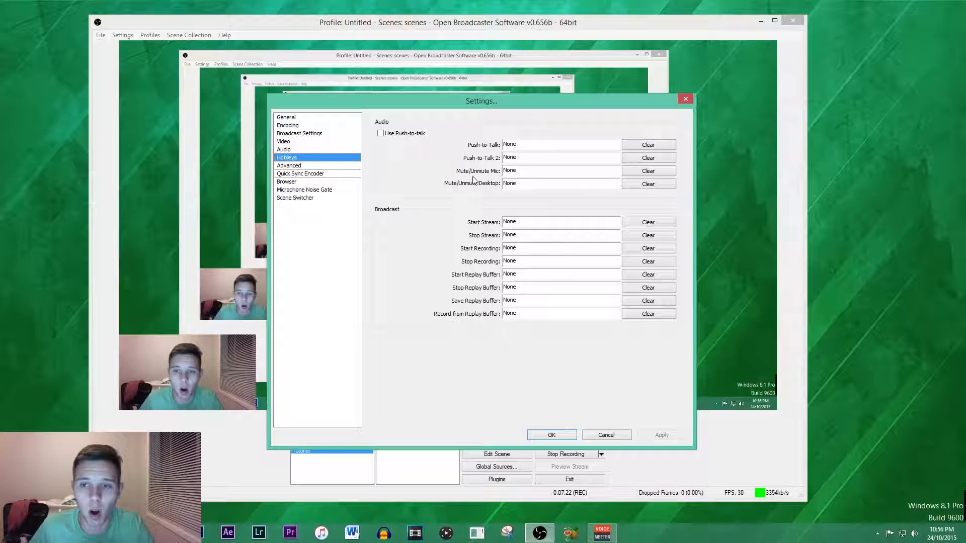
mouse_move(636, 171)
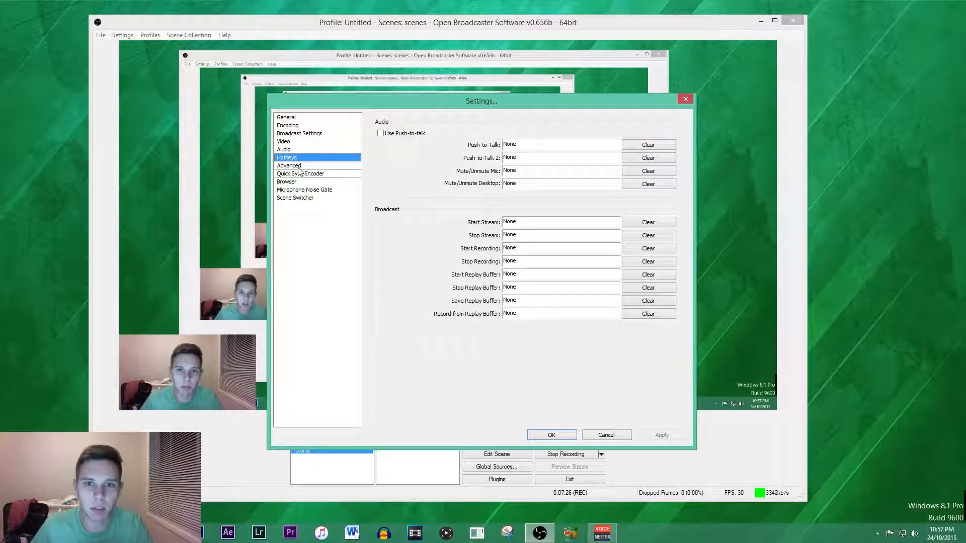
click(288, 165)
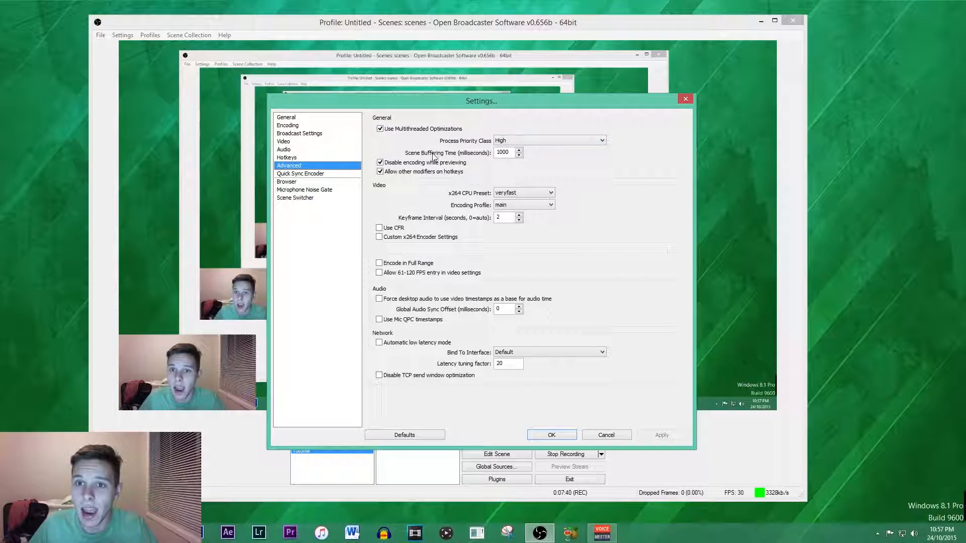
click(506, 152)
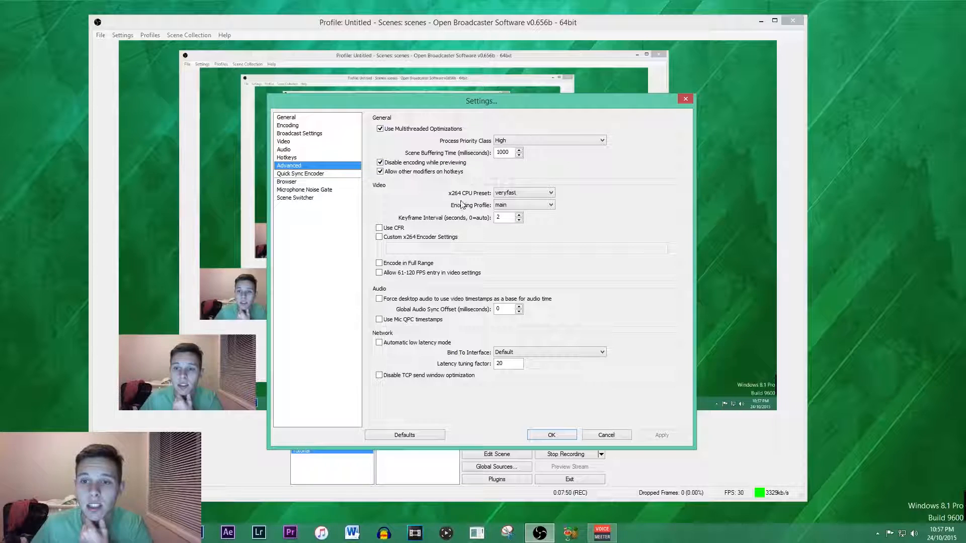
mouse_move(524, 192)
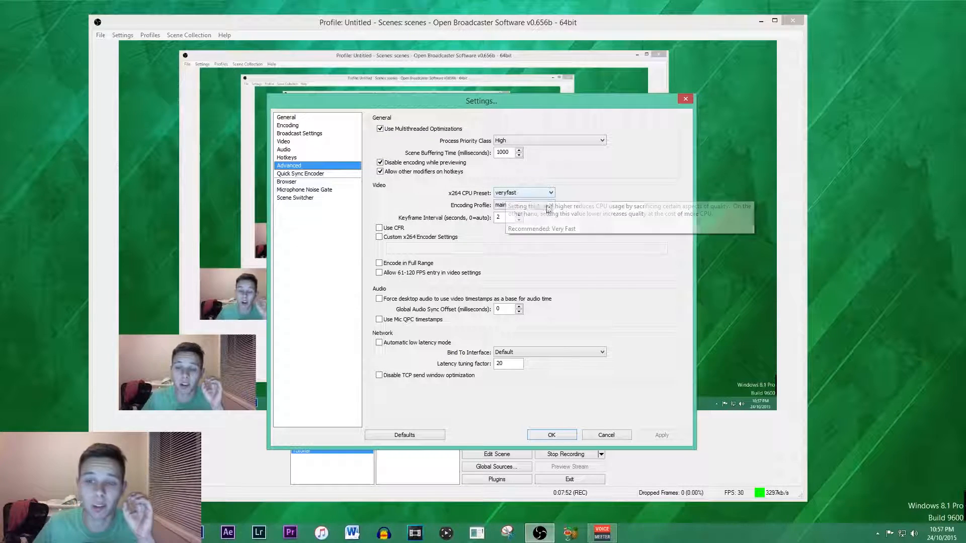
mouse_move(474, 209)
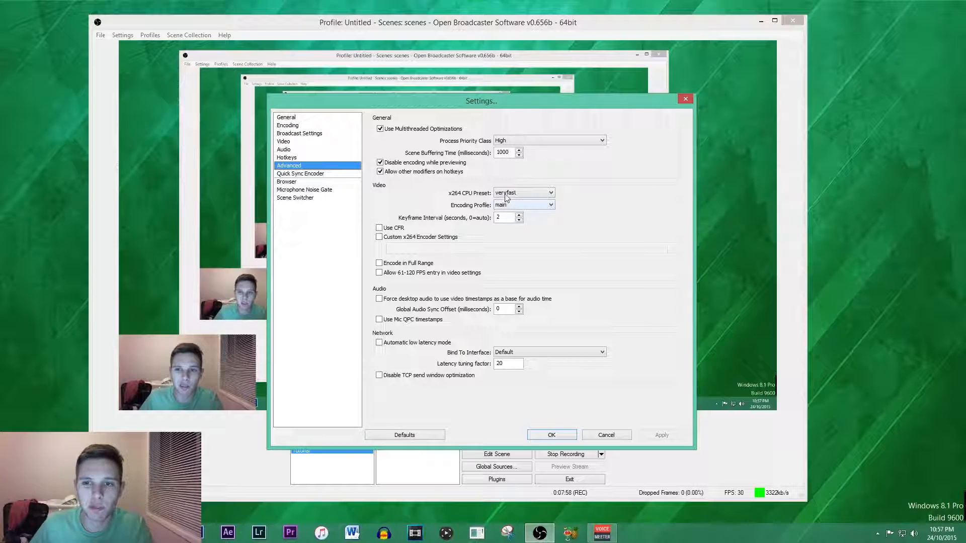
click(523, 192)
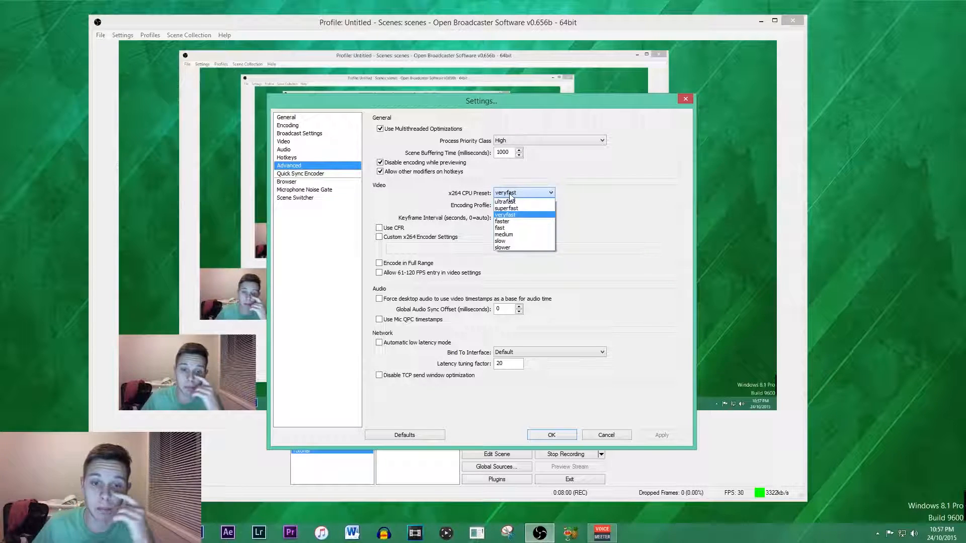
mouse_move(511, 241)
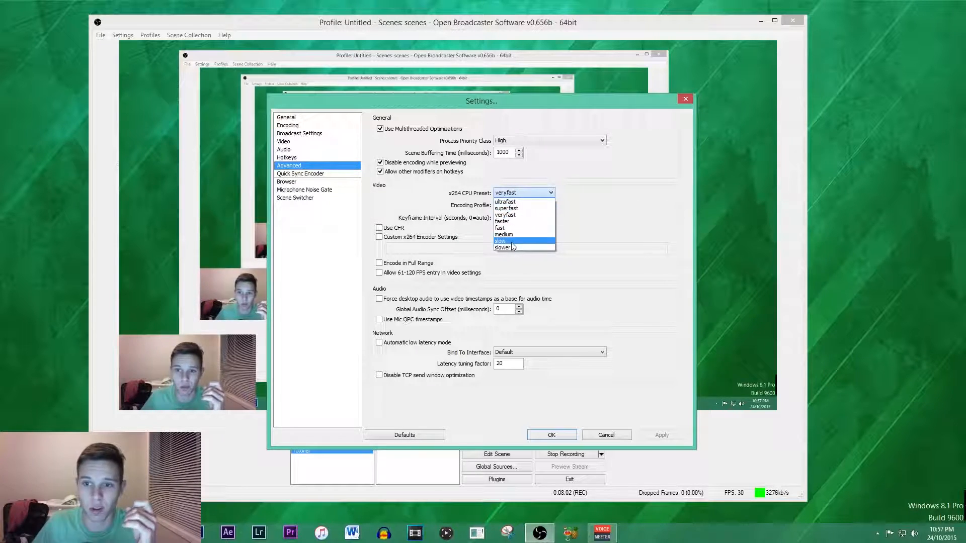
click(505, 215)
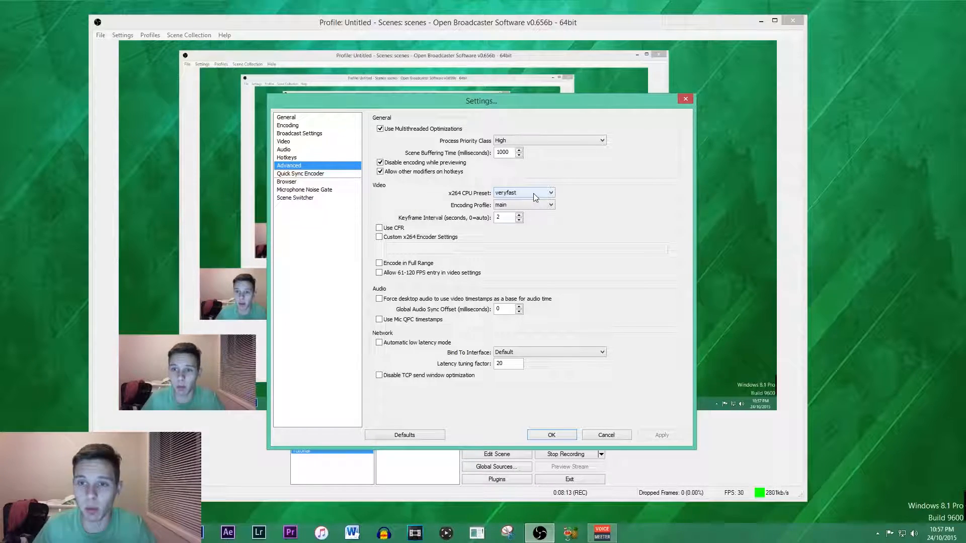
mouse_move(440, 229)
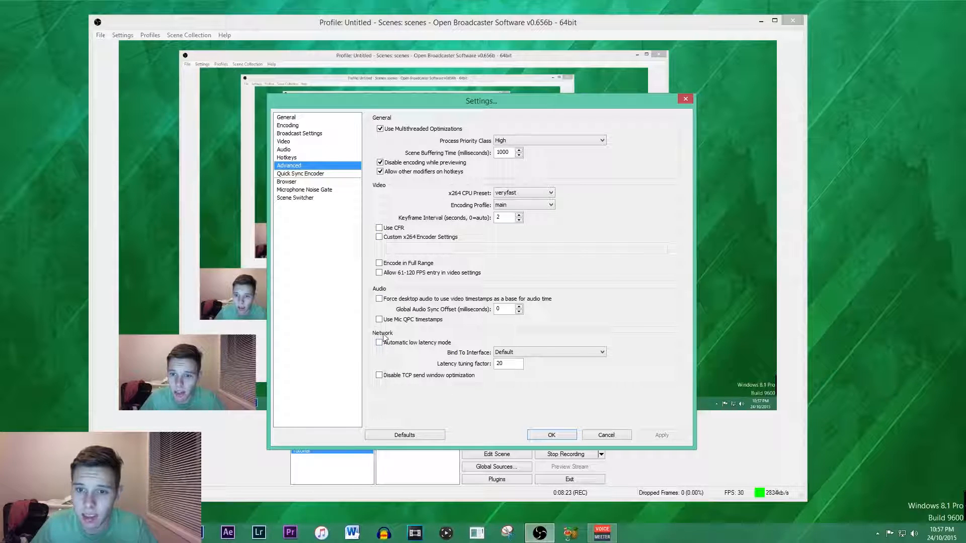
Review the Quick Sync Encoder, Browser and Microphone Noise Gate pages, then return to General.
click(301, 173)
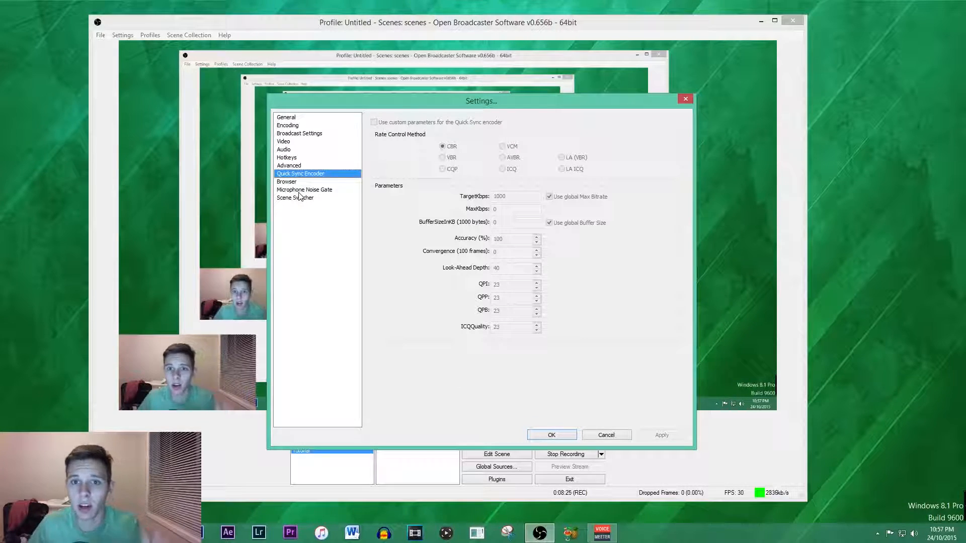
click(286, 181)
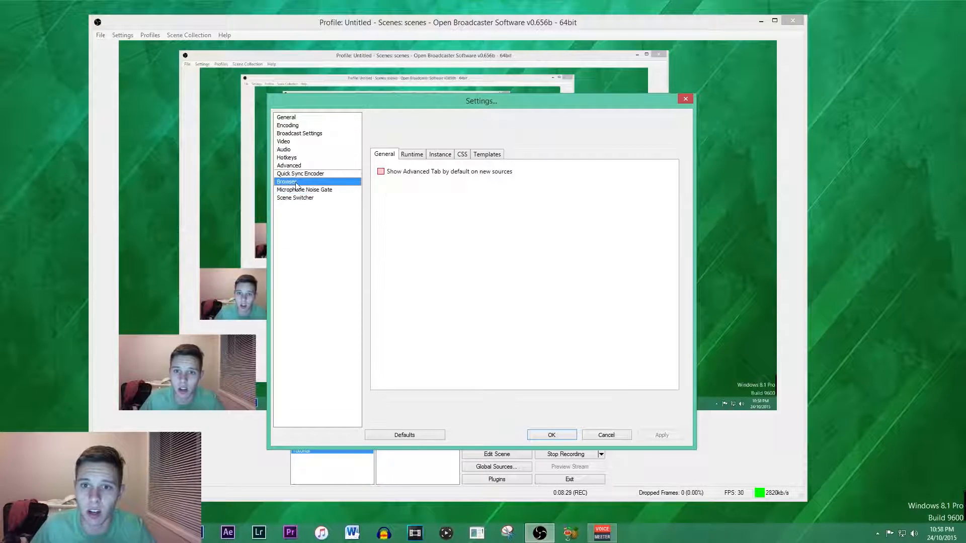
click(304, 189)
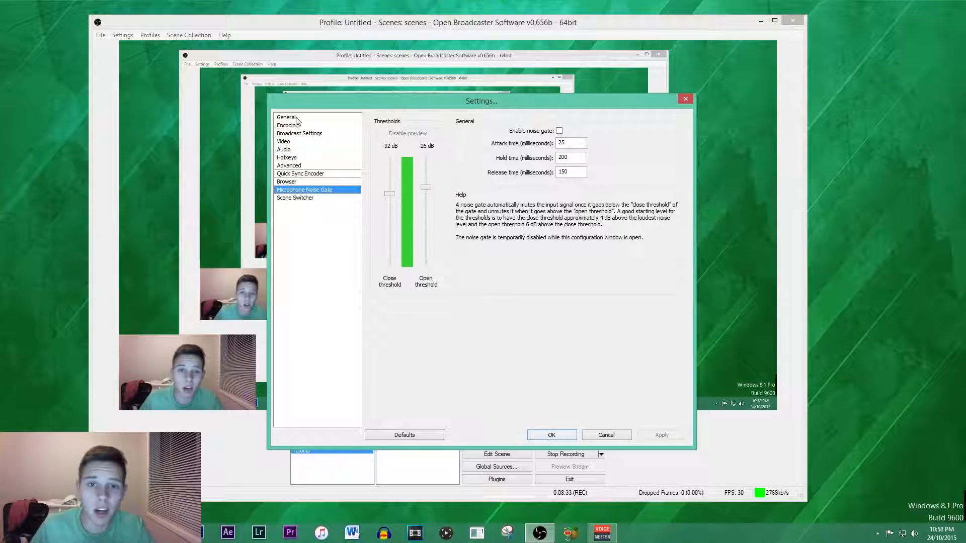
click(286, 117)
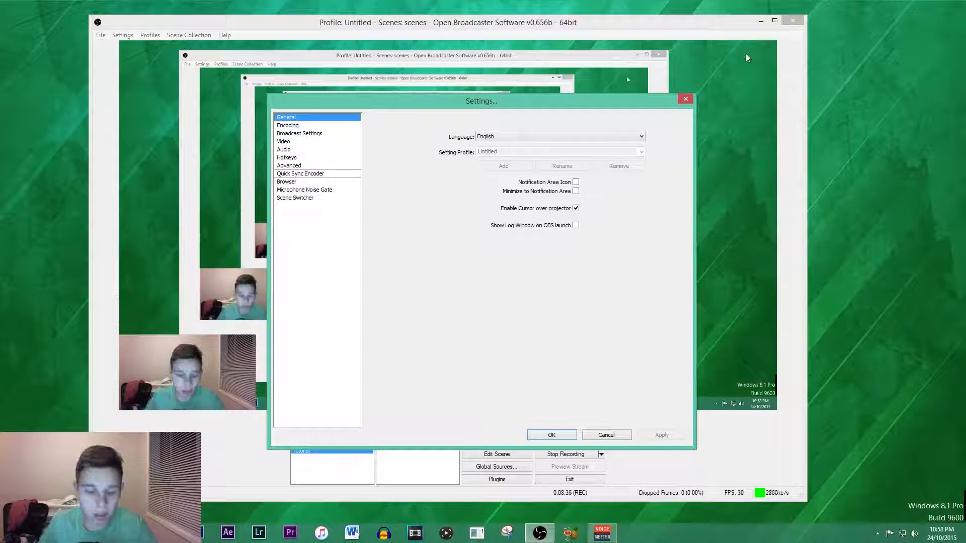